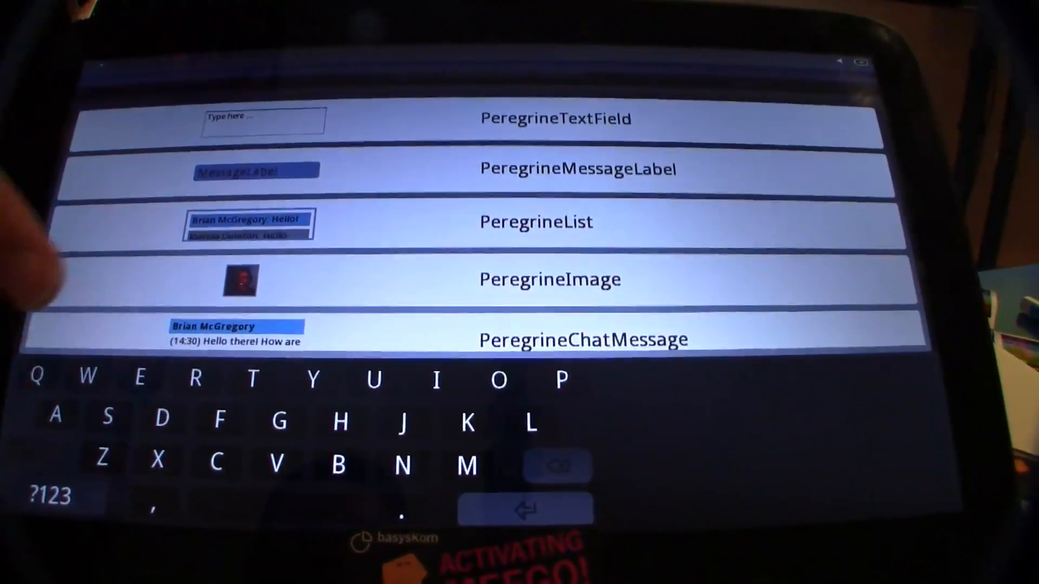
Post the message 'Hjgrgg' into the chat window's conversation with the on-screen Enter key
scroll(down, 3)
text(Hjgrgg)
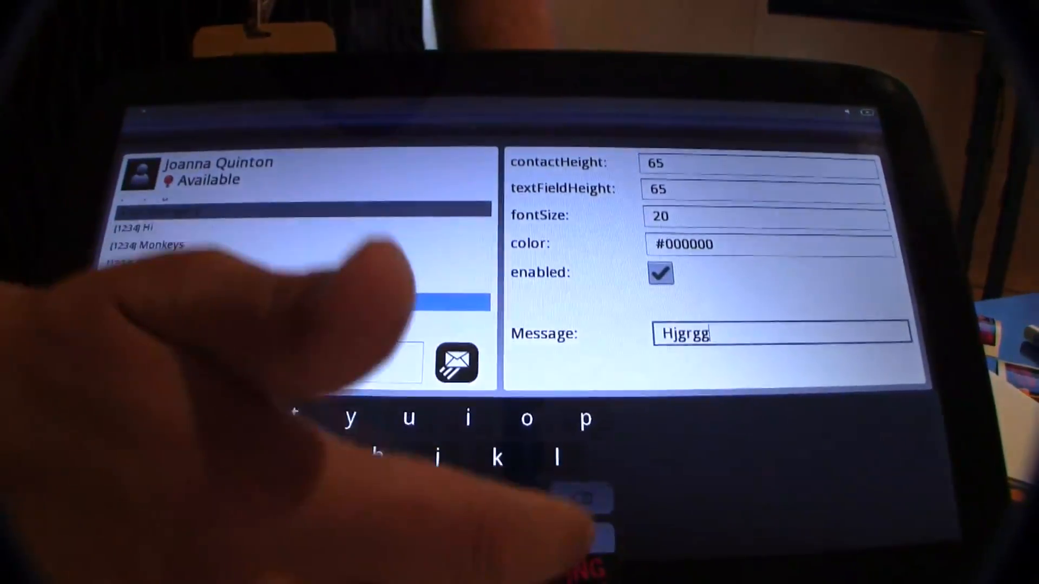
click(456, 362)
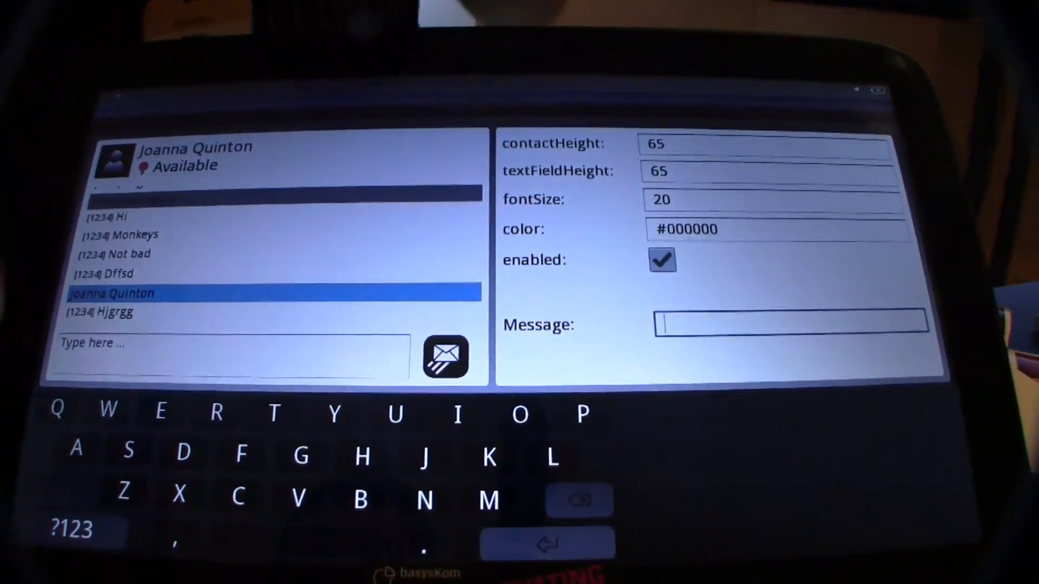